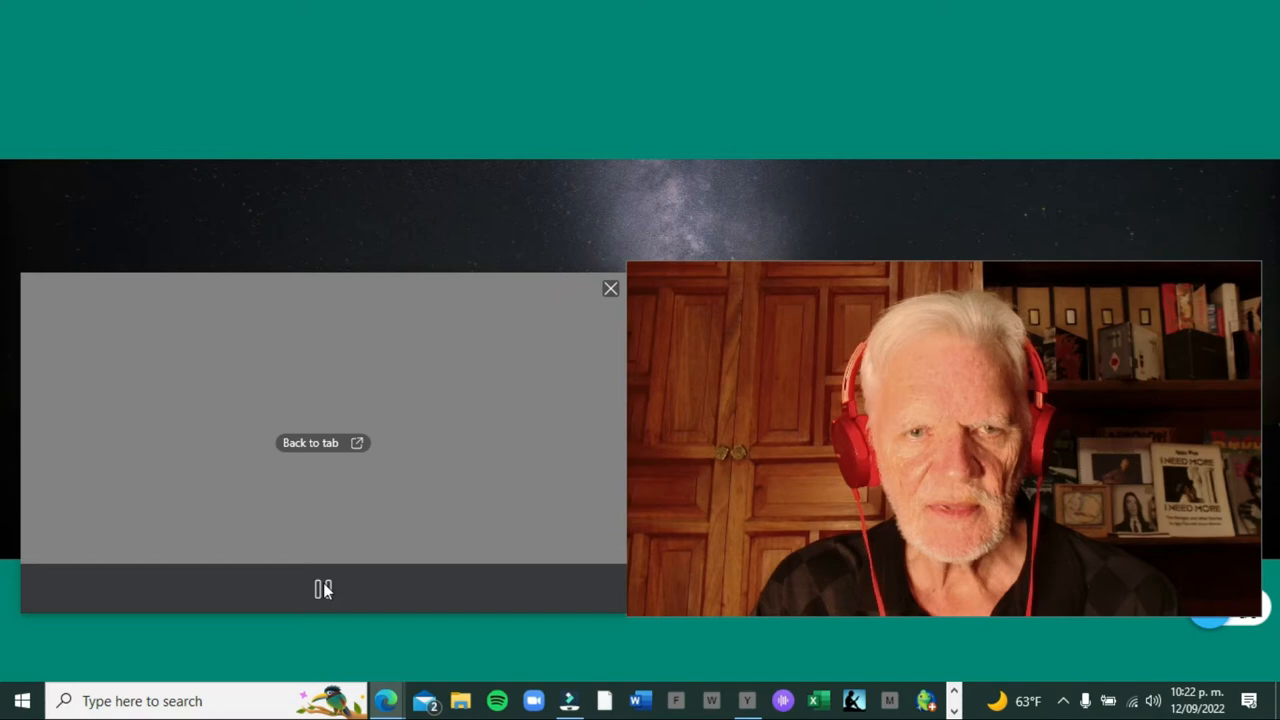
Resume playback of the Darkness concert video in the floating picture-in-picture window.
{"action": "left_click", "coordinate": [324, 588]}
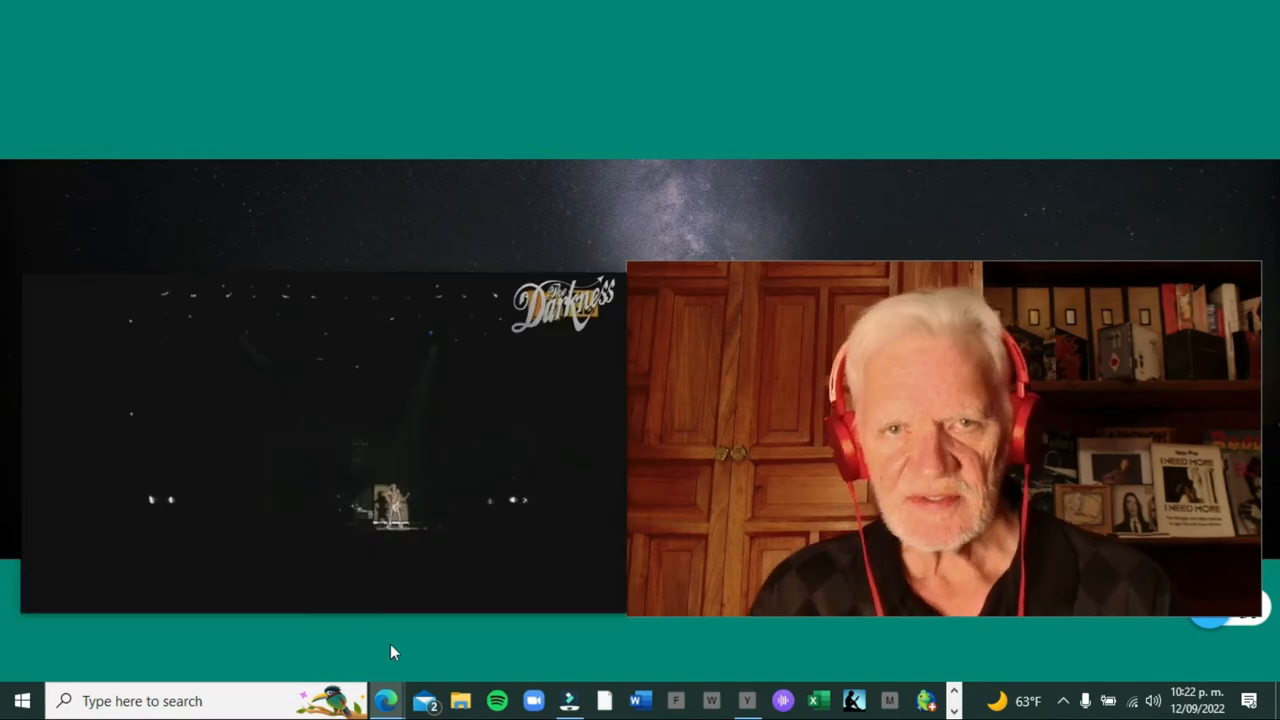